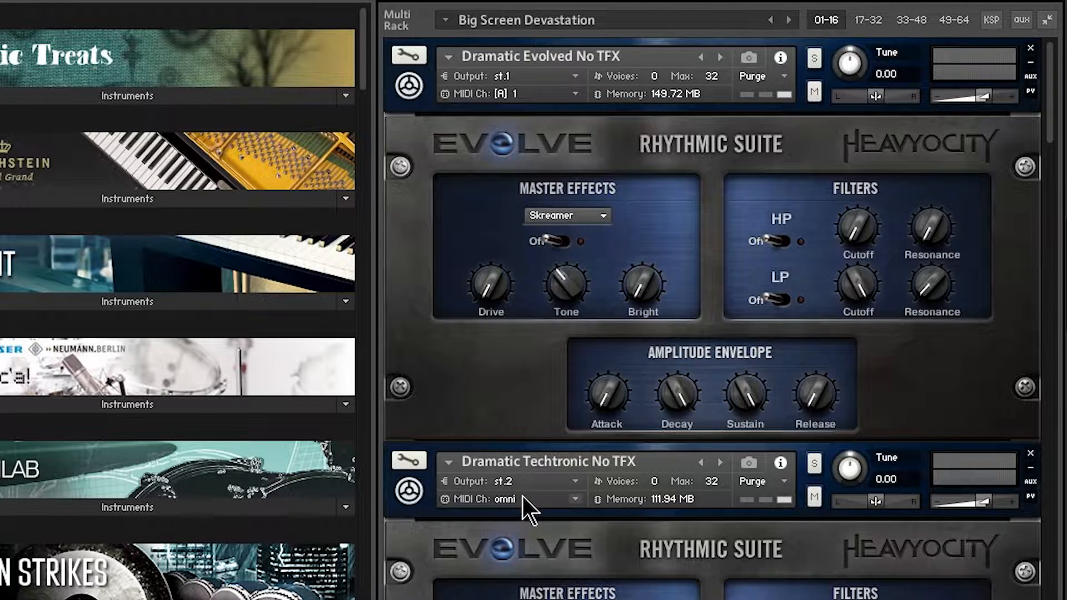
Play notes on the Dramatic Techtronic keyboard to drive signal into Kontakt's st.2 output meter
{"action": "scroll", "scroll_direction": "down", "scroll_amount": 3}
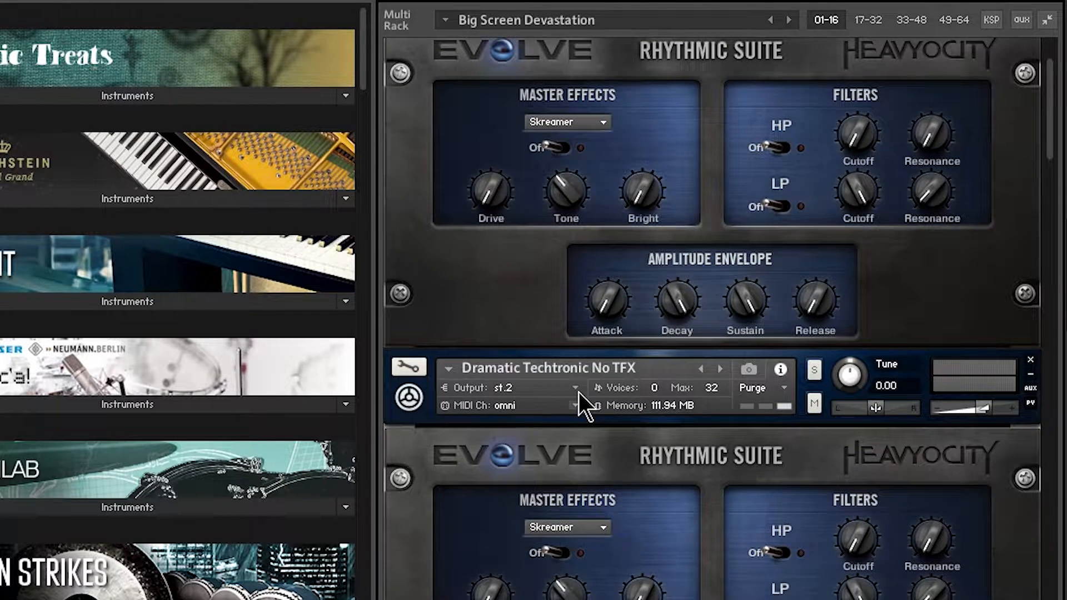
{"action": "mouse_move", "coordinate": [811, 395]}
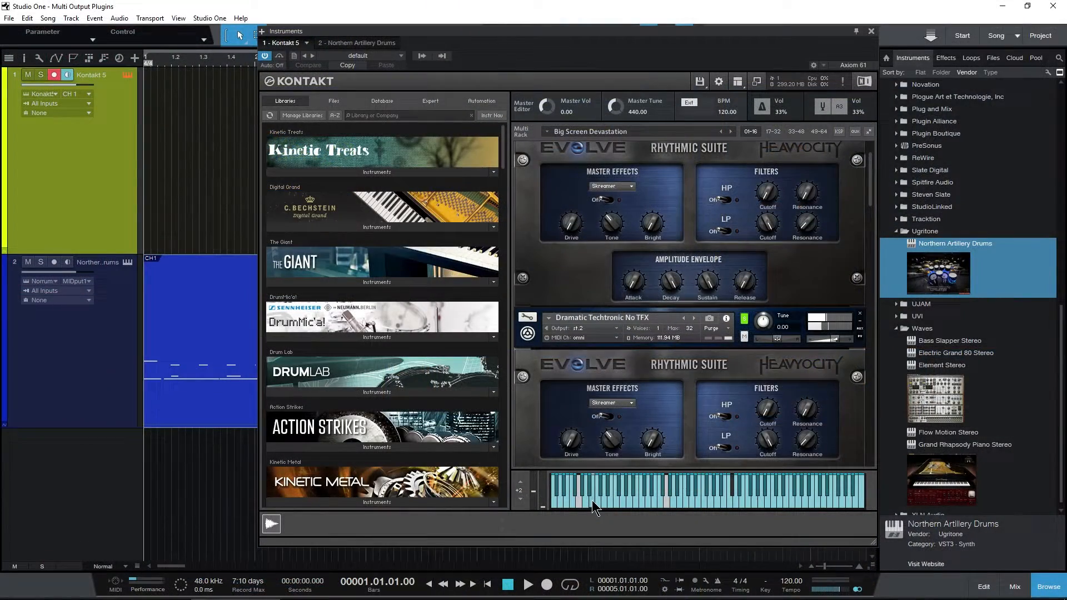
{"action": "mouse_move", "coordinate": [719, 81]}
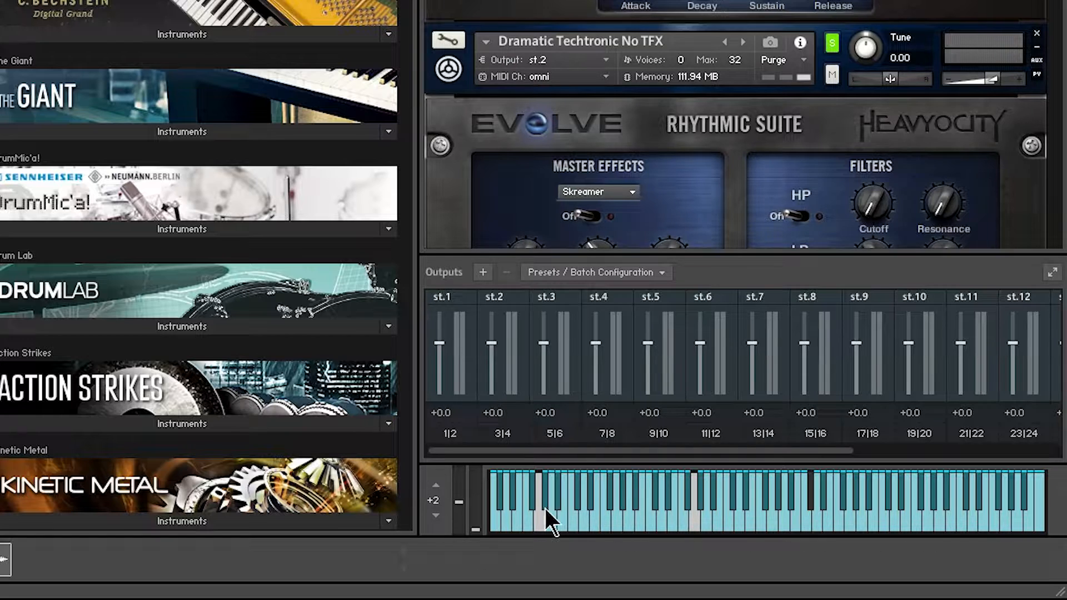
{"action": "left_click", "coordinate": [517, 517]}
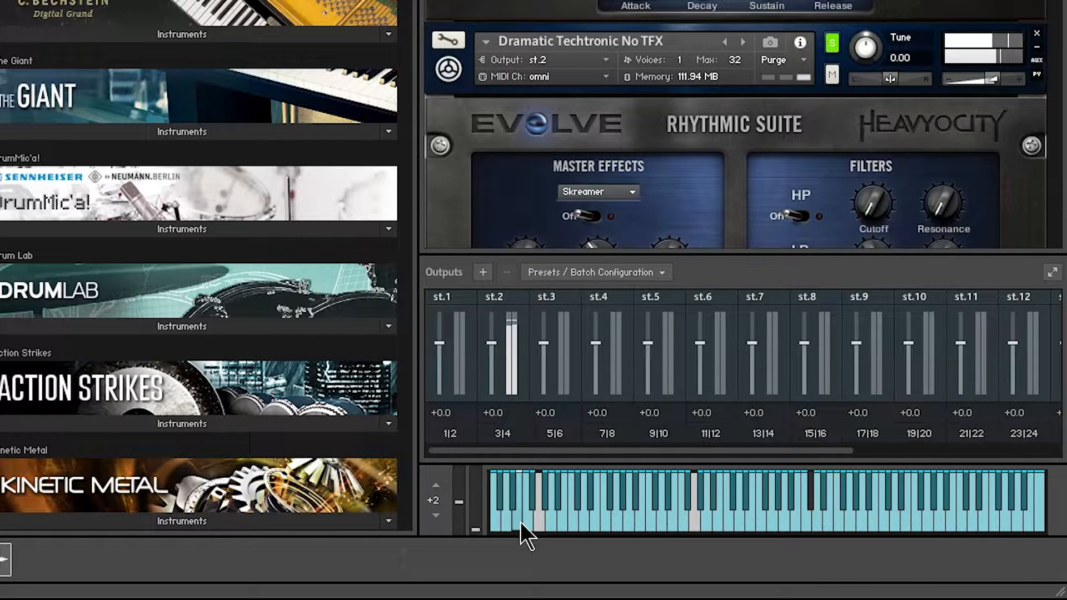
{"action": "left_click_drag", "start_coordinate": [502, 314], "coordinate": [503, 343]}
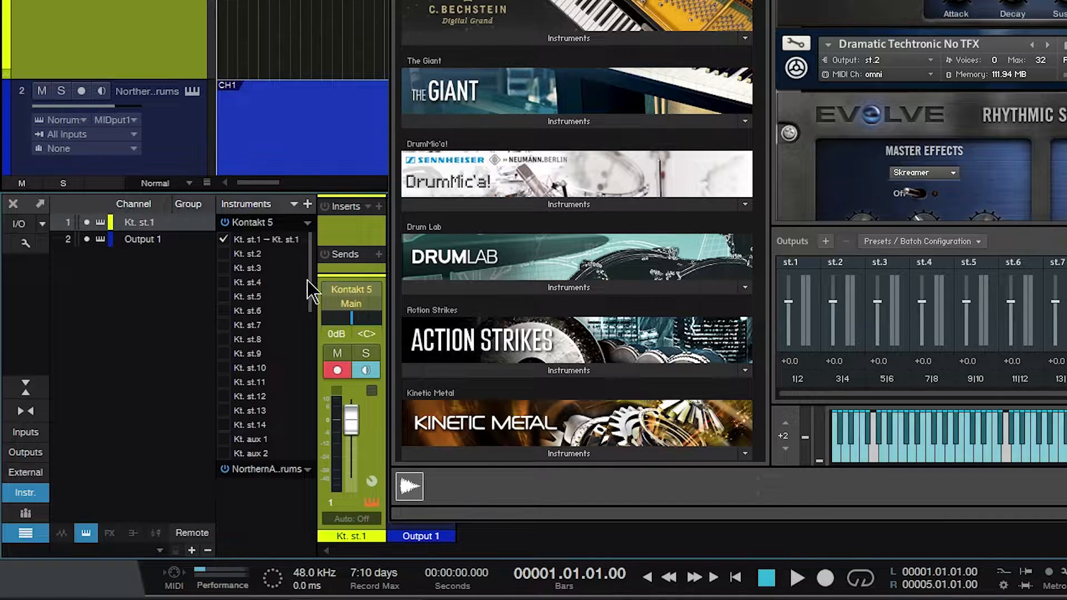
{"action": "mouse_move", "coordinate": [314, 272]}
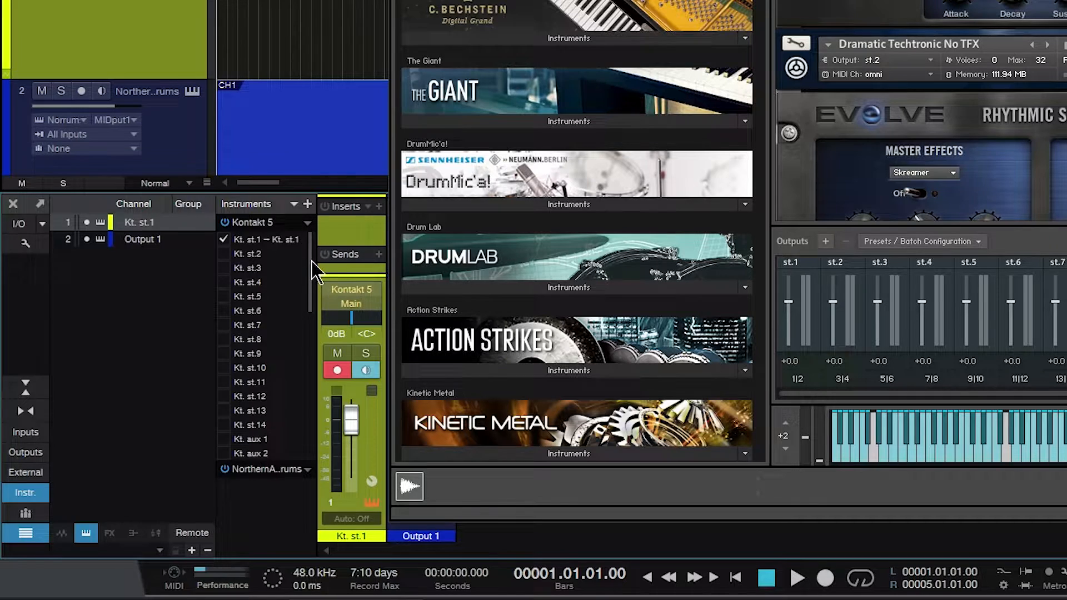
{"action": "mouse_move", "coordinate": [314, 255]}
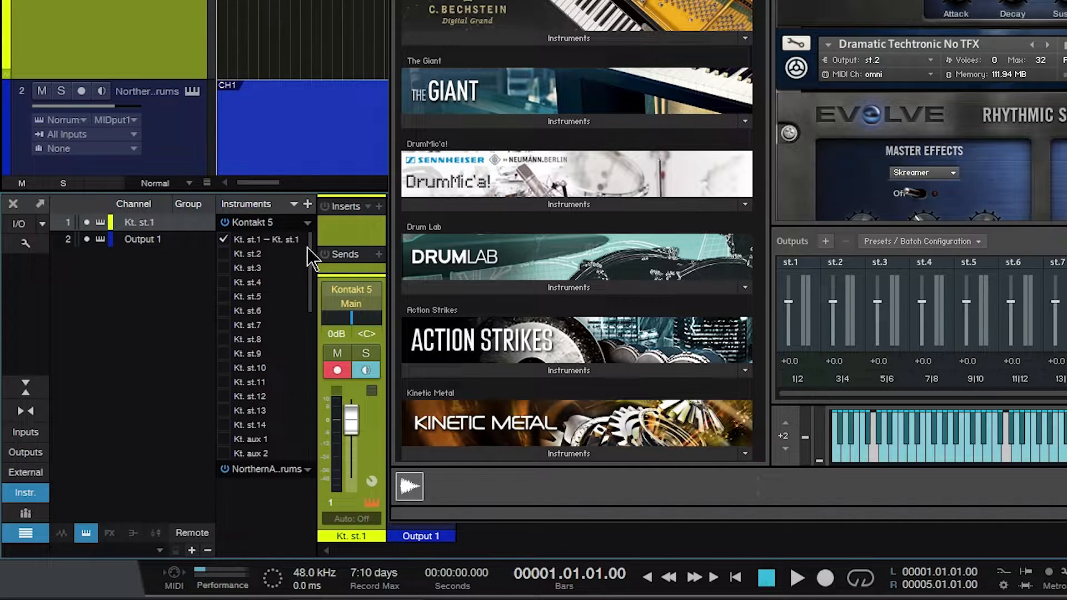
Enable Kt. st.2 as its own mixer channel, leave Kt. st.3 unticked, and close the Kontakt window
{"action": "left_click", "coordinate": [225, 253]}
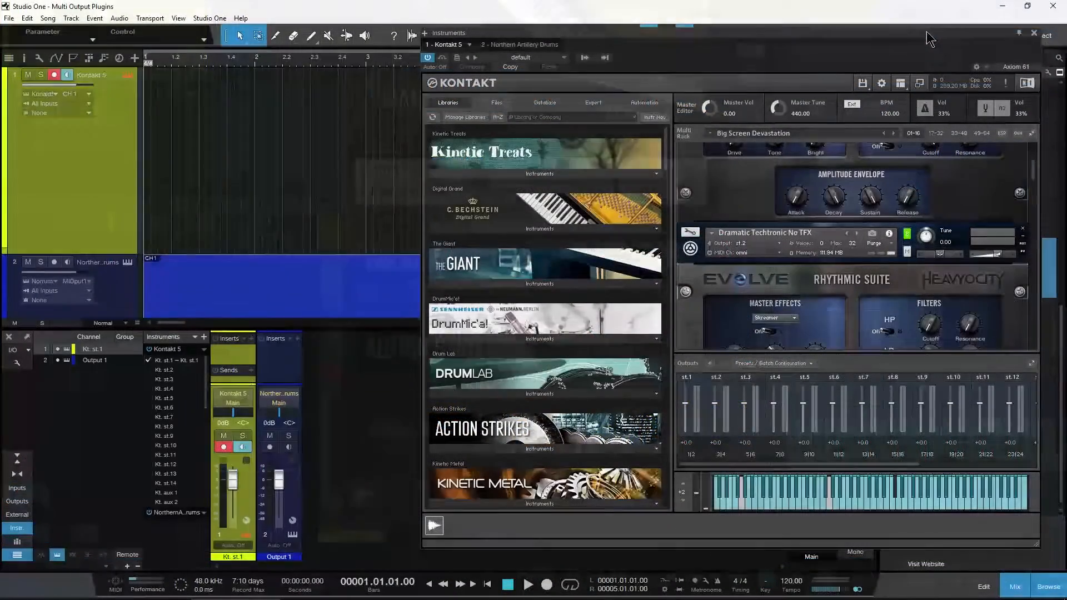
{"action": "left_click", "coordinate": [1034, 33]}
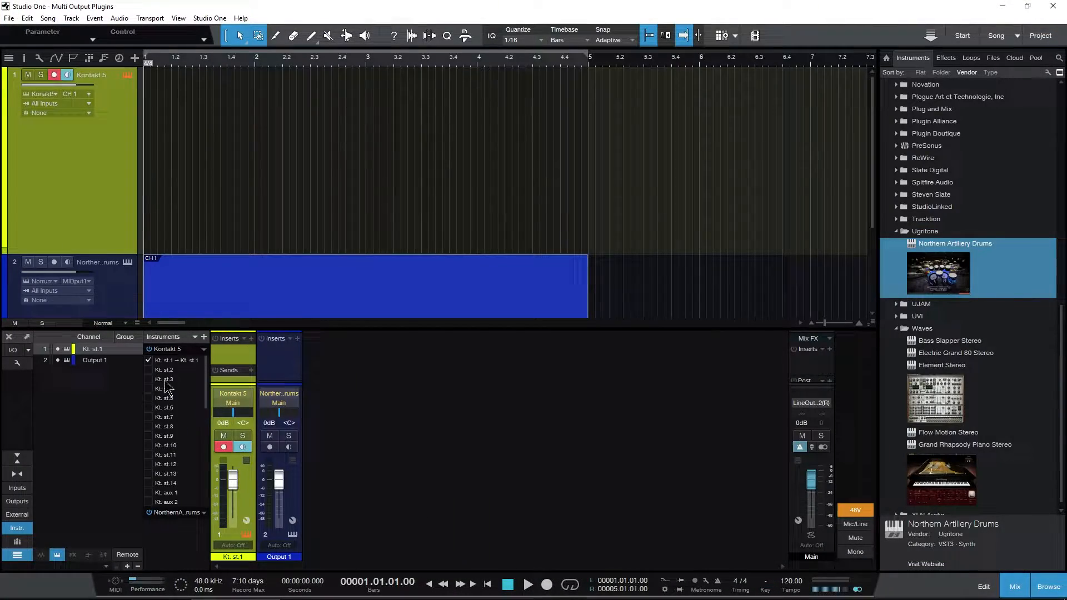
{"action": "left_click", "coordinate": [148, 379]}
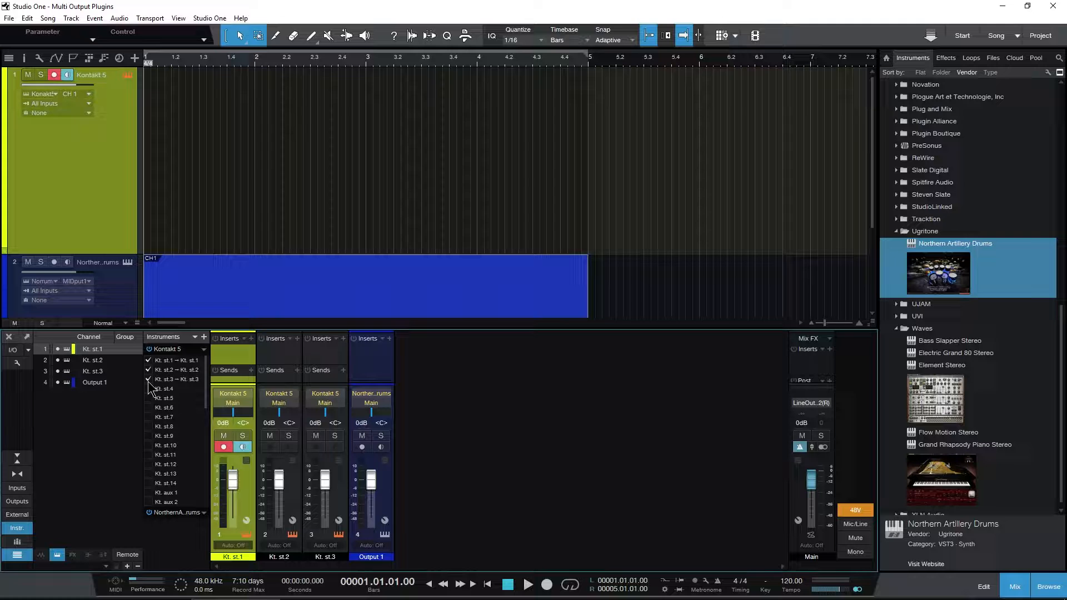
{"action": "left_click", "coordinate": [148, 389]}
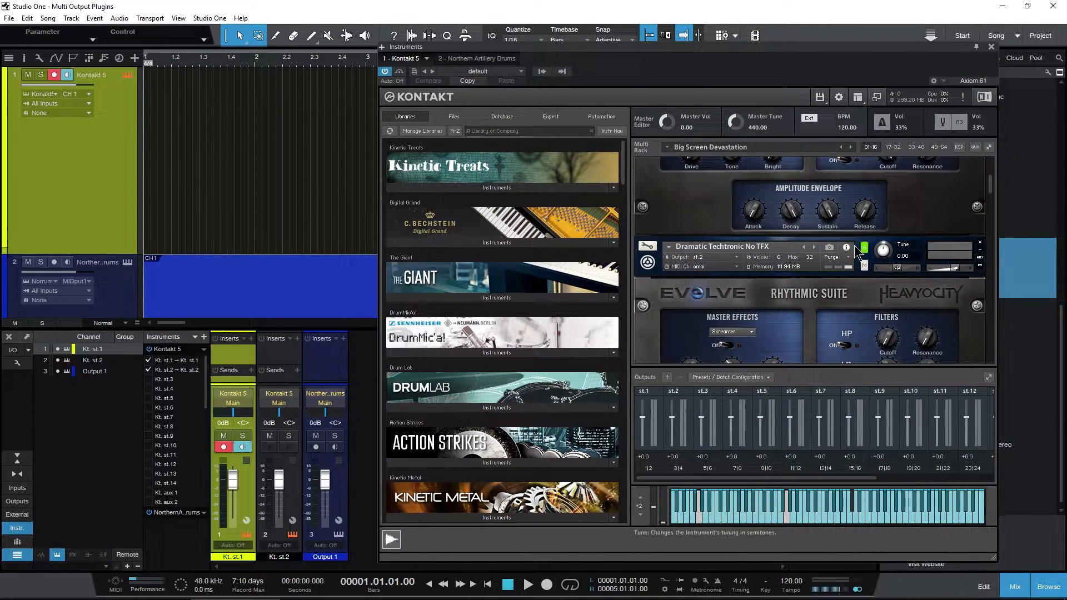
Reopen the Kontakt 5 plug-in window from its channel beside the mixer
{"action": "left_click", "coordinate": [708, 257]}
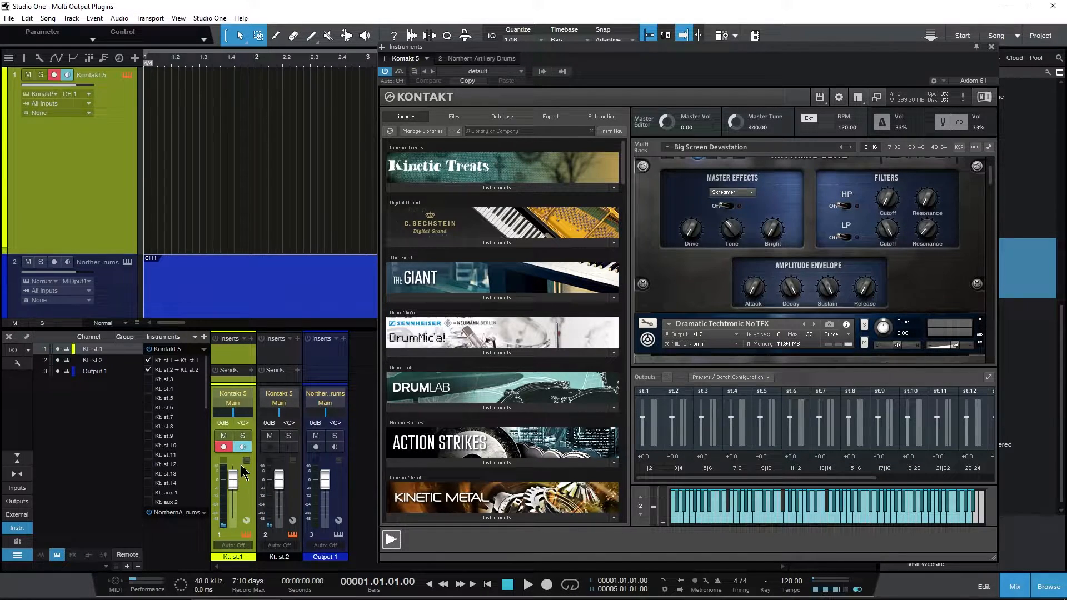
{"action": "left_click", "coordinate": [347, 338]}
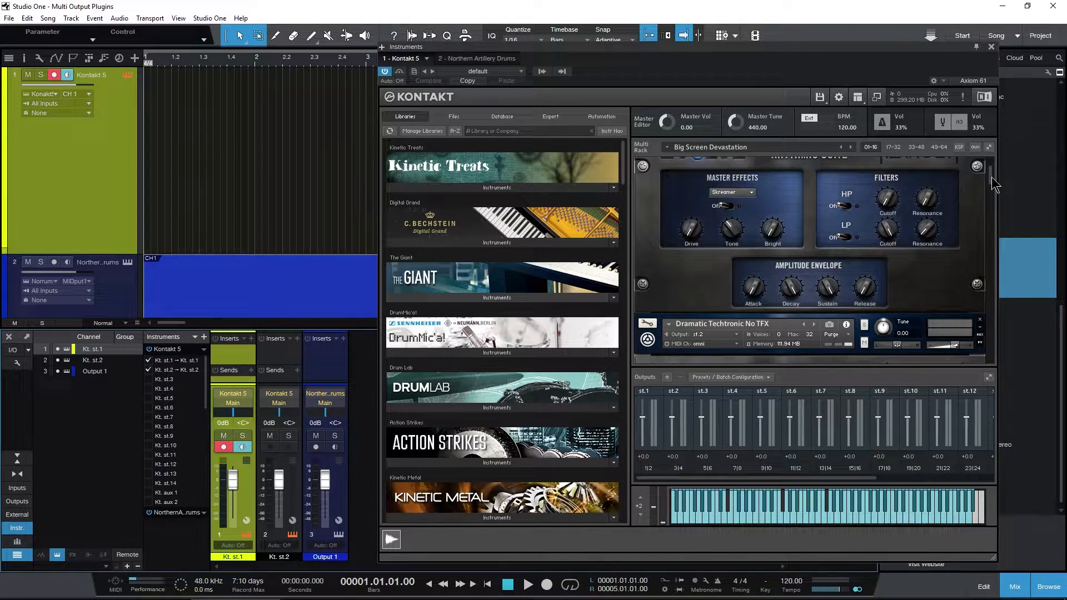
Scroll the rack to Hugeness Combo on output st.3 and play it to check the meters
{"action": "scroll", "scroll_direction": "down", "scroll_amount": 3}
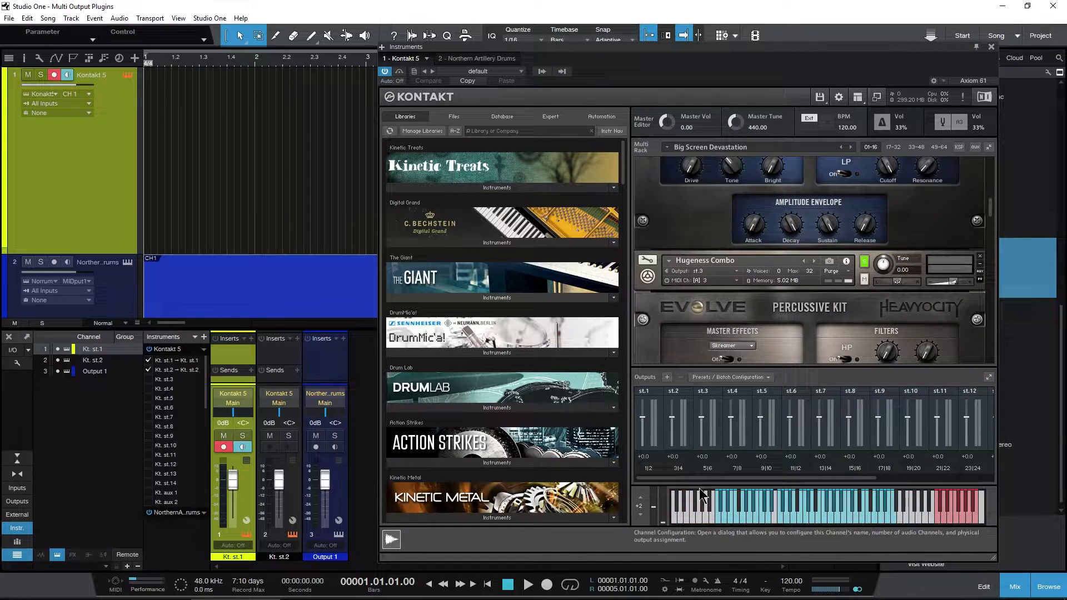
{"action": "mouse_move", "coordinate": [660, 427]}
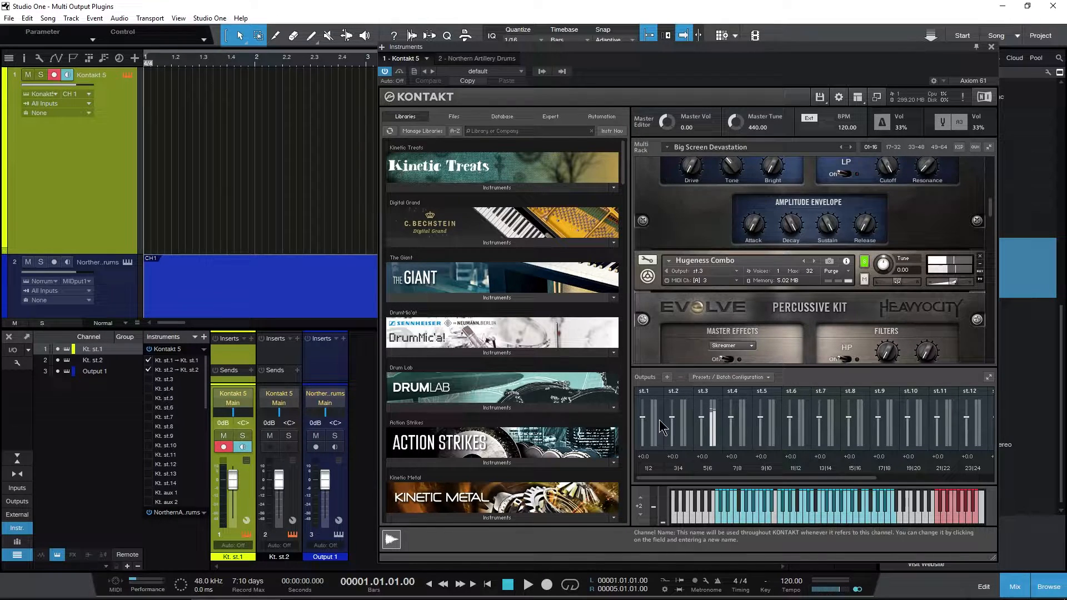
{"action": "left_click", "coordinate": [857, 97]}
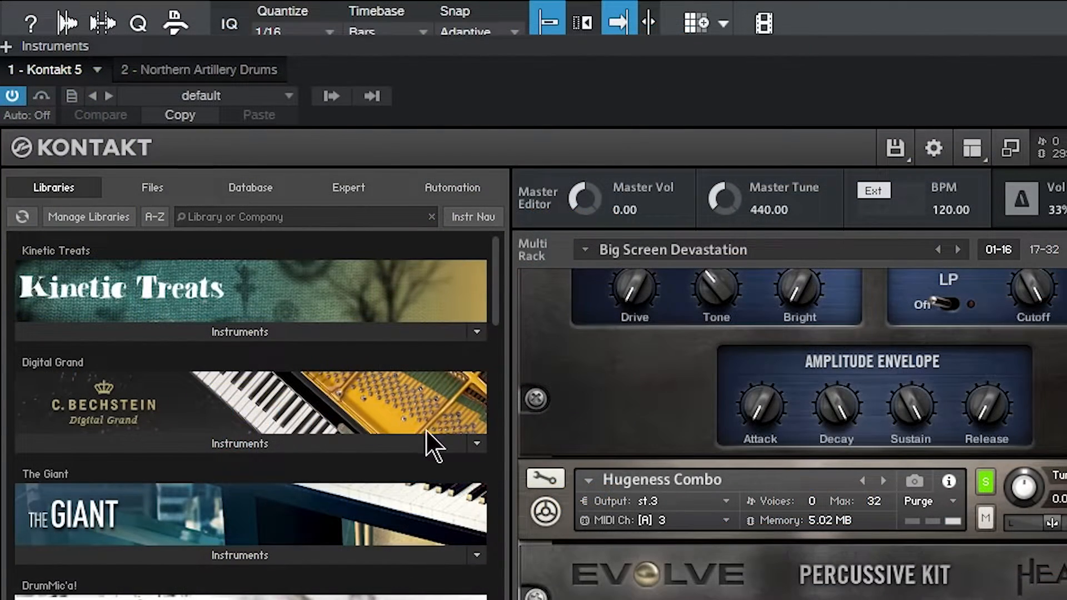
{"action": "mouse_move", "coordinate": [330, 96]}
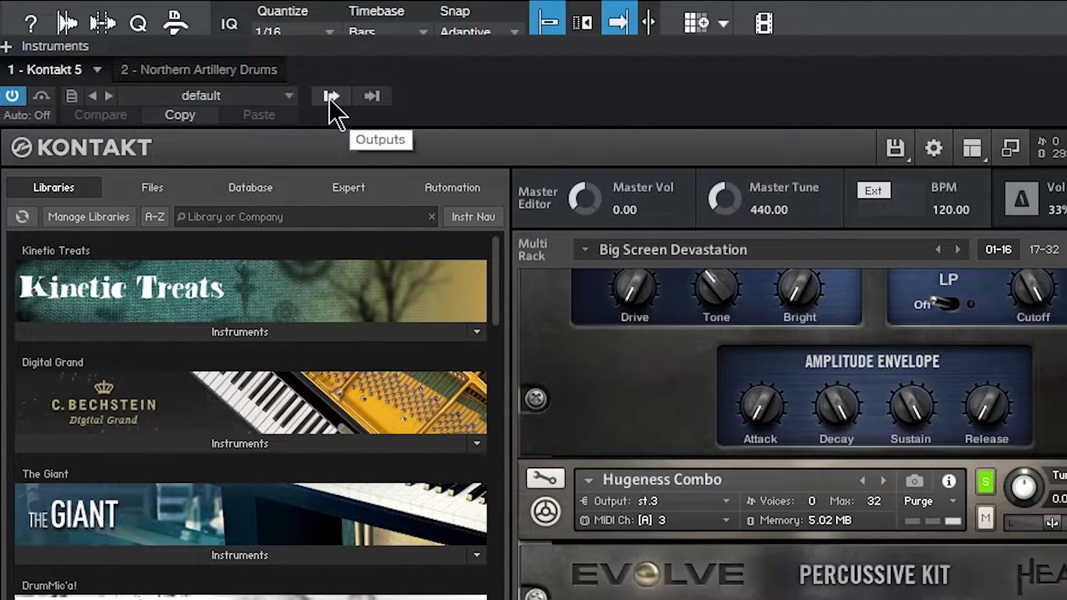
Enable Kt. st.3 from the plug-in header's Outputs list as a third mixer channel
{"action": "left_click", "coordinate": [331, 96]}
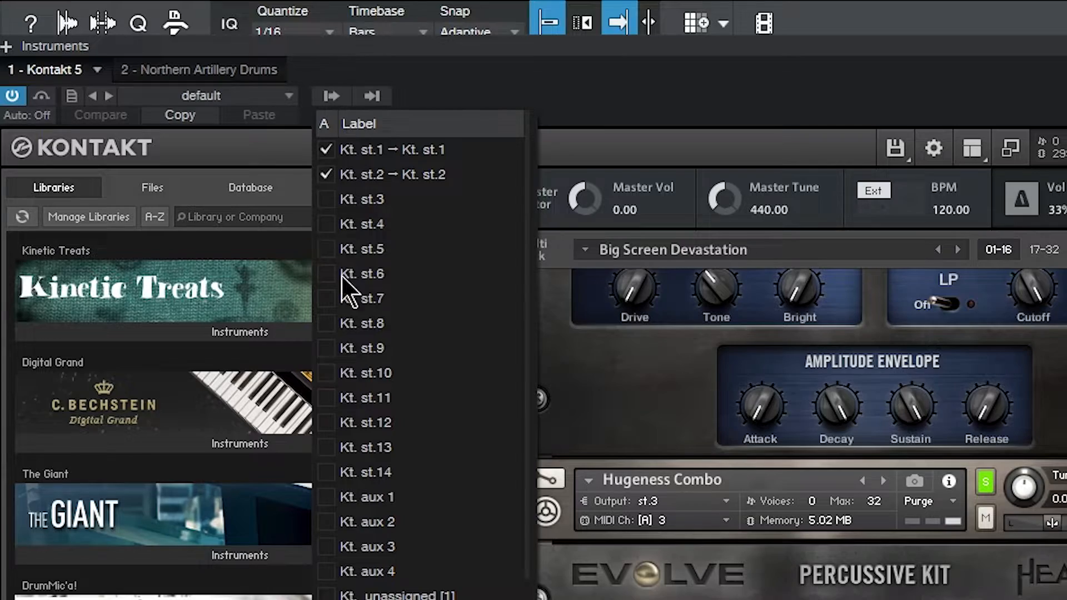
{"action": "mouse_move", "coordinate": [334, 497]}
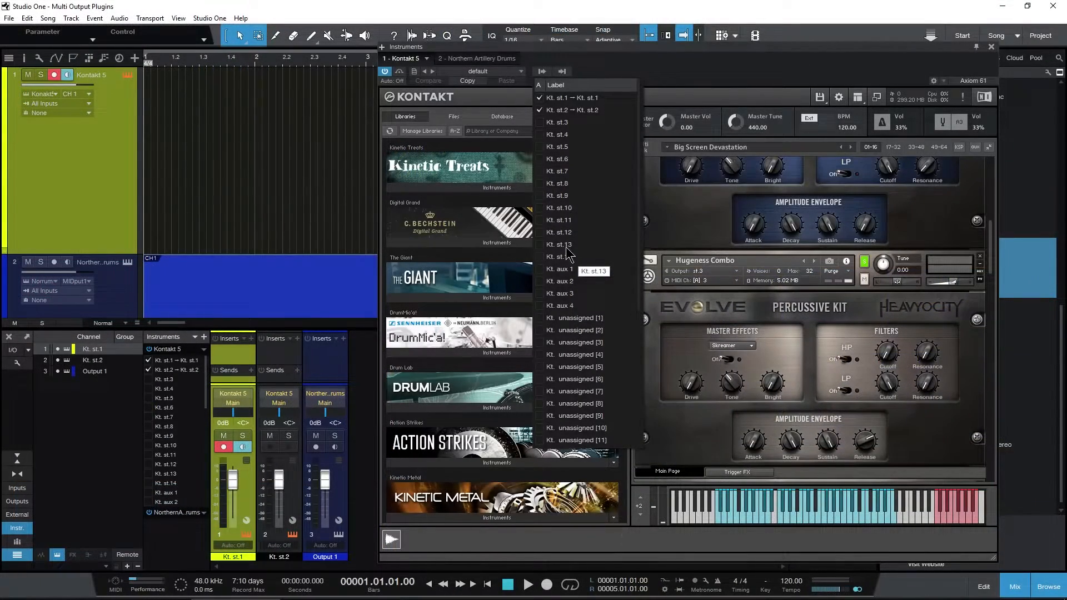
{"action": "left_click", "coordinate": [557, 123]}
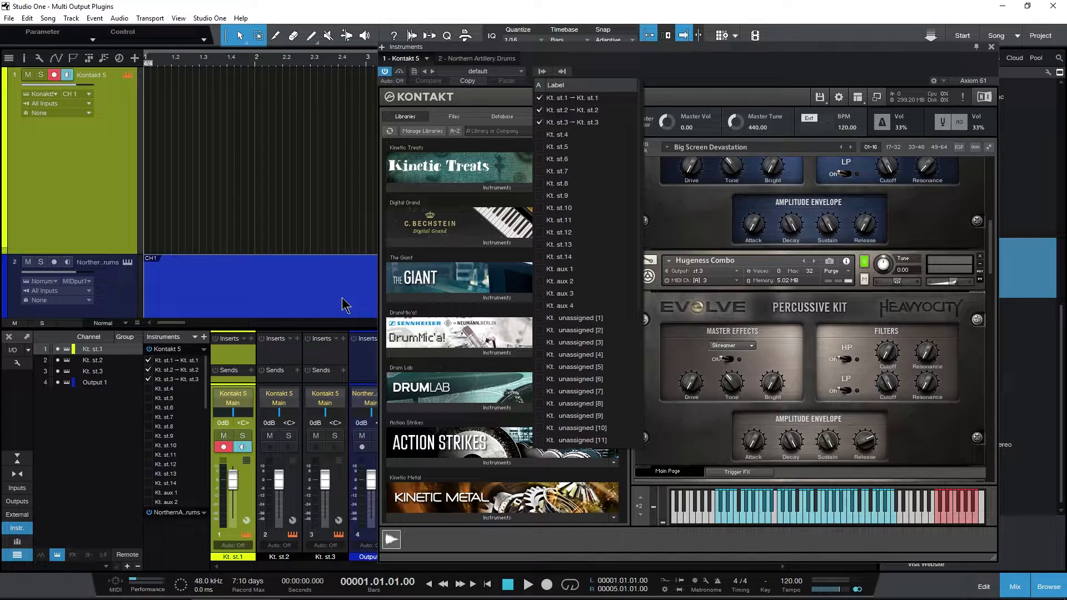
{"action": "left_click", "coordinate": [559, 135]}
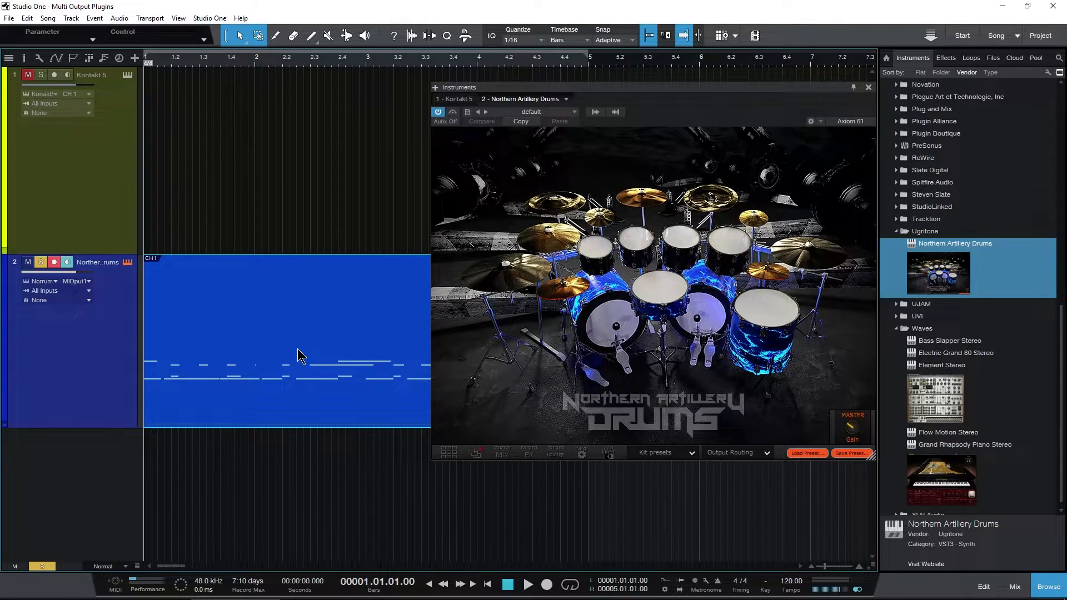
Trigger a tom in the Northern Artillery Drums window to test the kit
{"action": "left_click", "coordinate": [529, 584]}
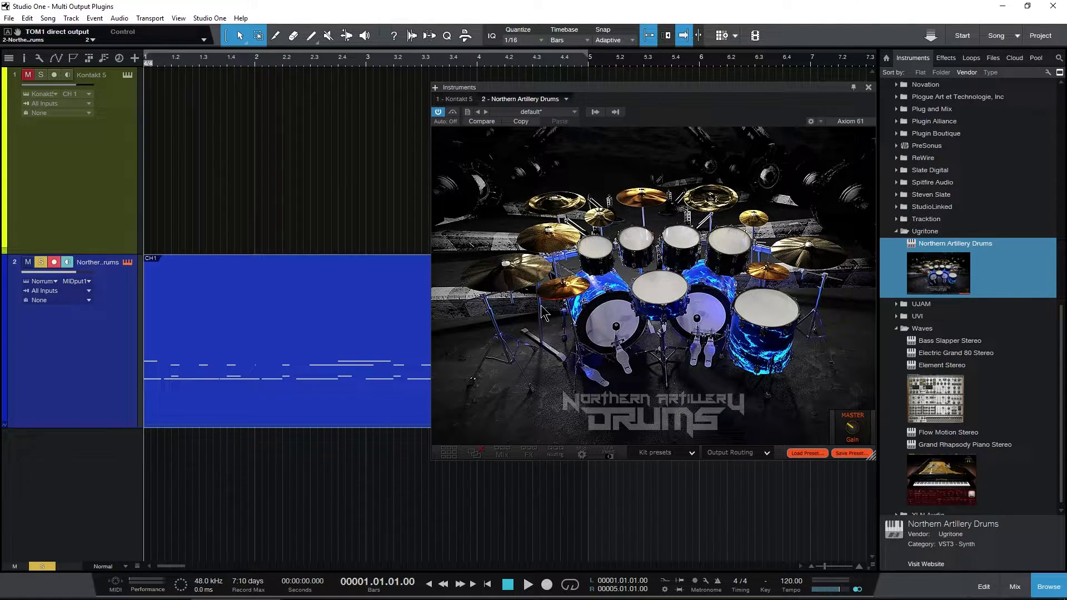
{"action": "left_click", "coordinate": [529, 584]}
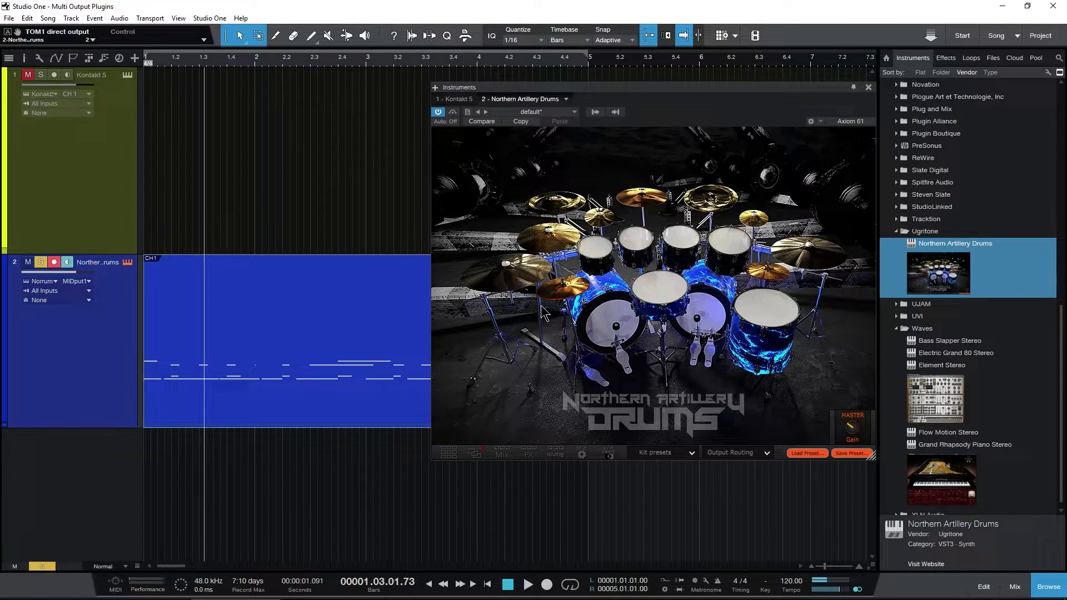
{"action": "mouse_move", "coordinate": [612, 327]}
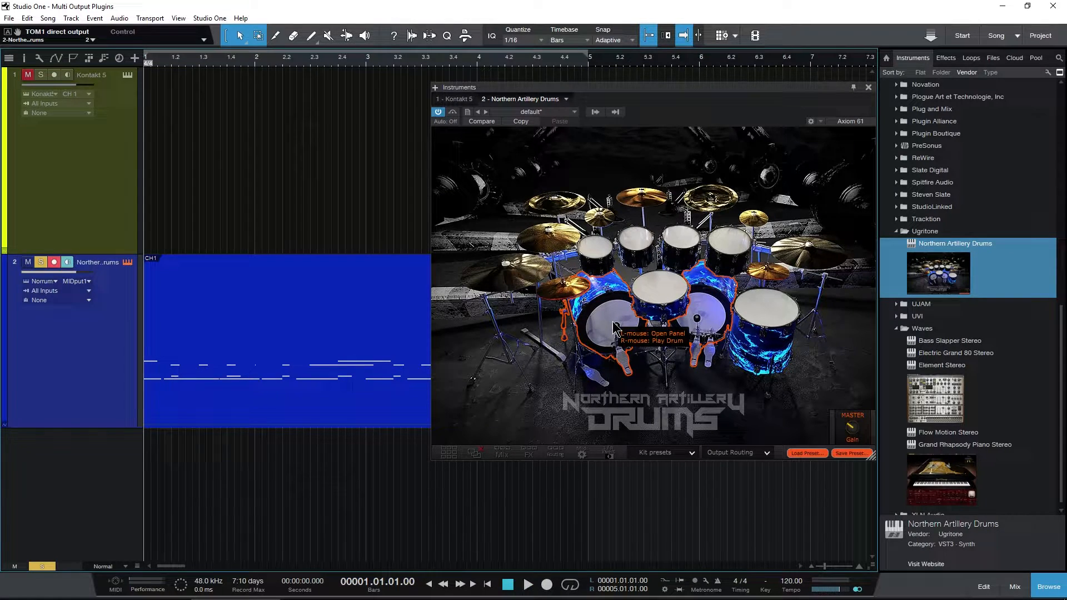
{"action": "mouse_move", "coordinate": [608, 224]}
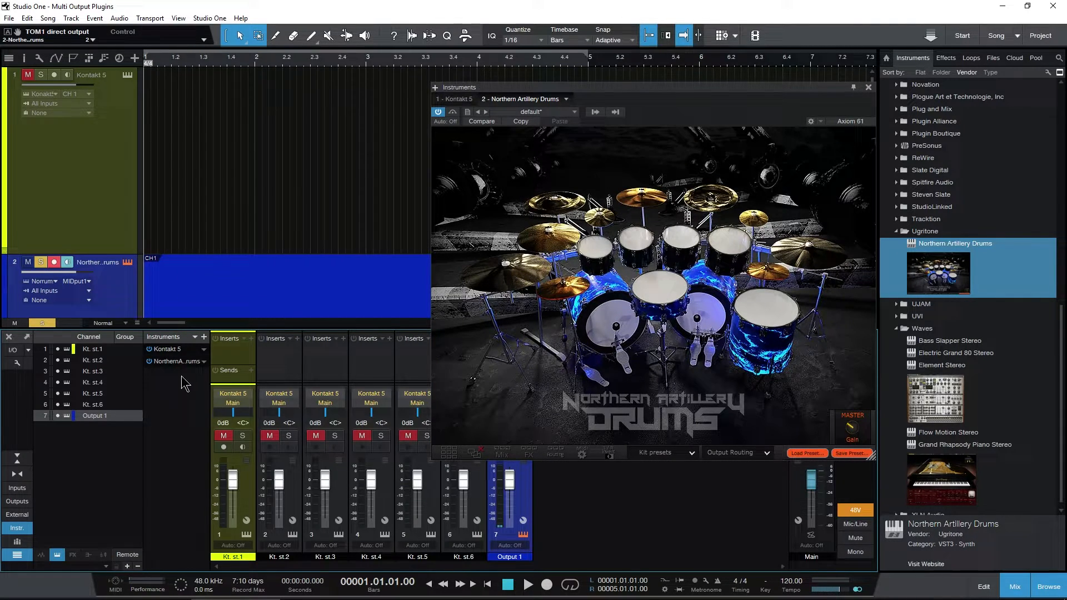
Tick Northern Artillery Drums Outputs 1–16 as mixer channels and close the drum window
{"action": "left_click", "coordinate": [203, 360]}
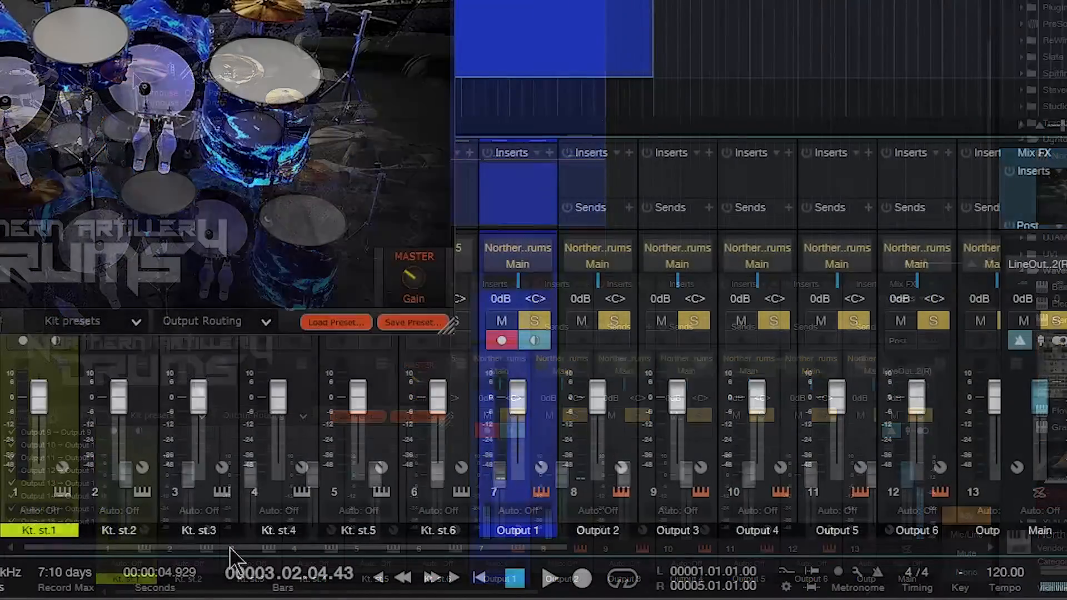
{"action": "scroll", "scroll_direction": "right", "scroll_amount": 3}
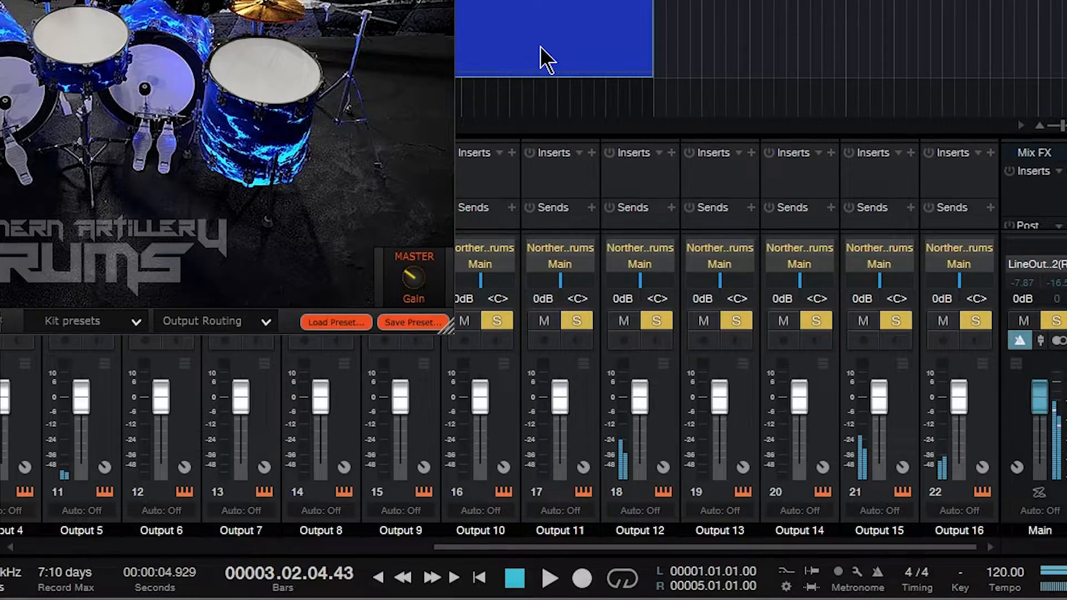
{"action": "left_click", "coordinate": [548, 579]}
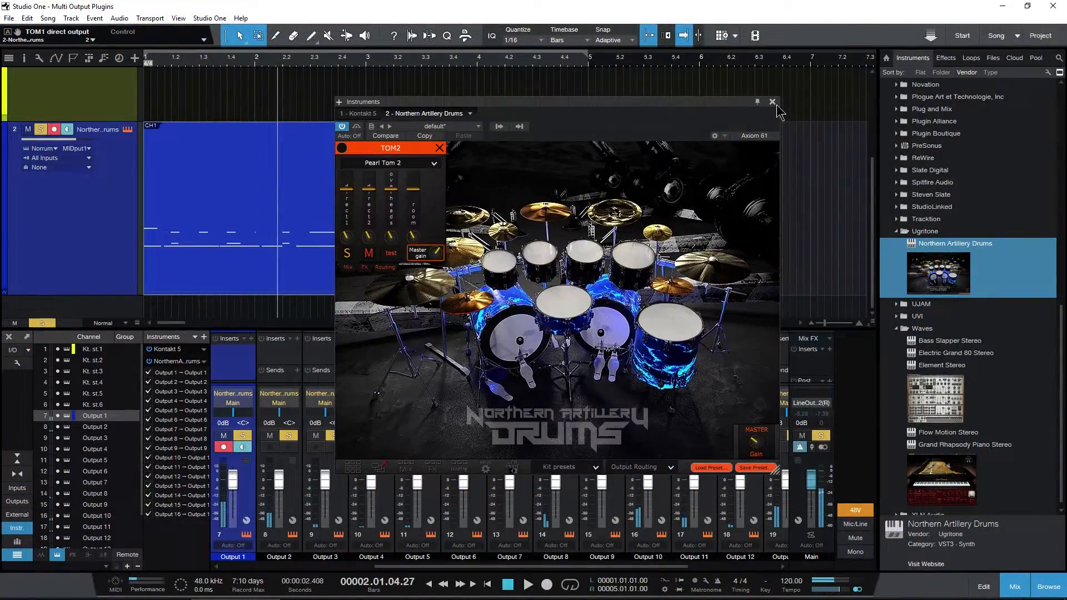
{"action": "left_click", "coordinate": [773, 101]}
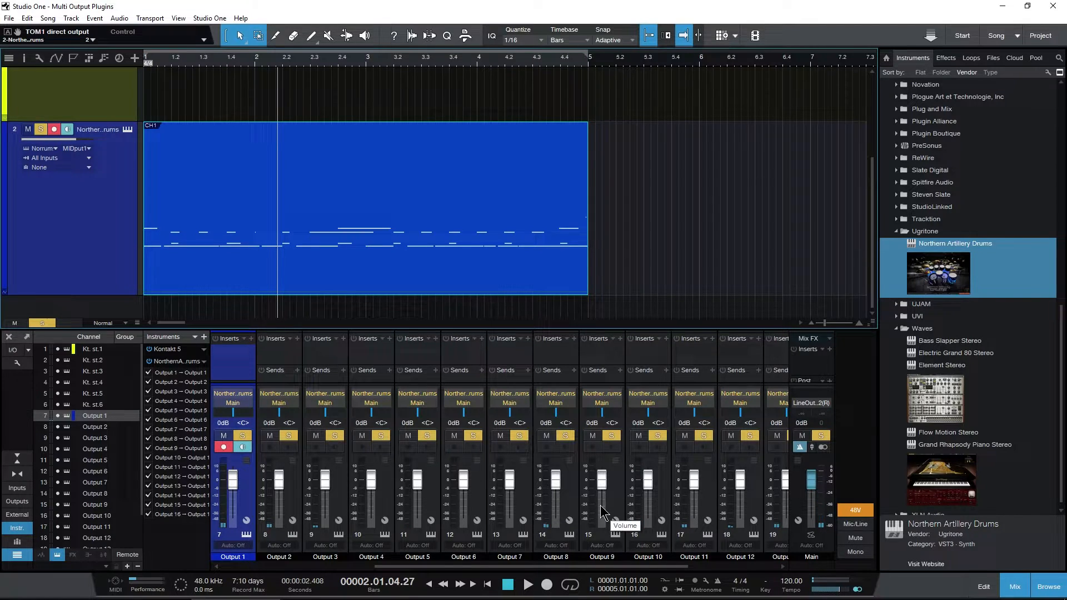